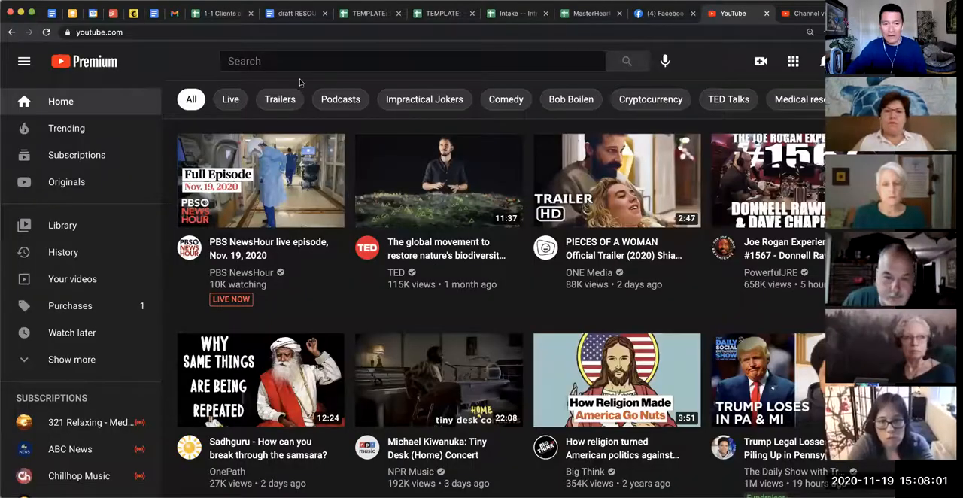
mouse_move(253, 196)
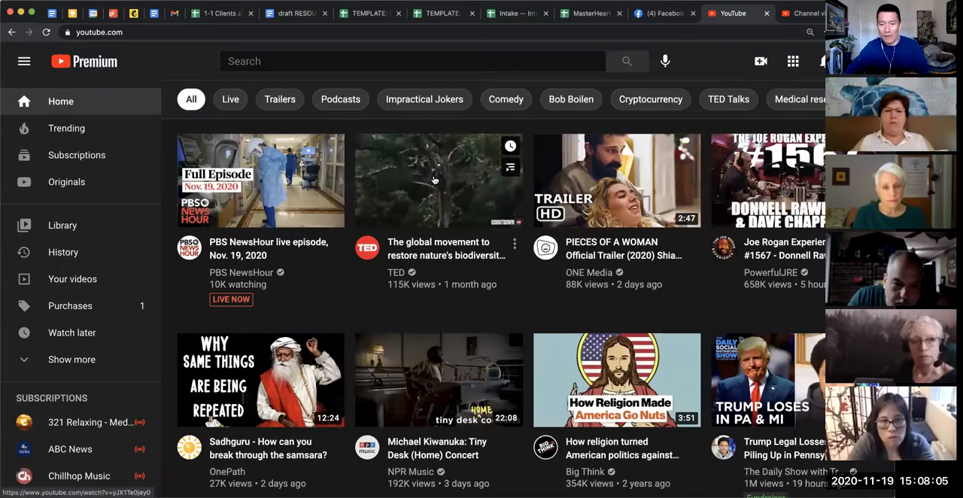
- Start the TED talk on restoring nature's biodiversity and jump its playback ahead to around 3:21
click(440, 179)
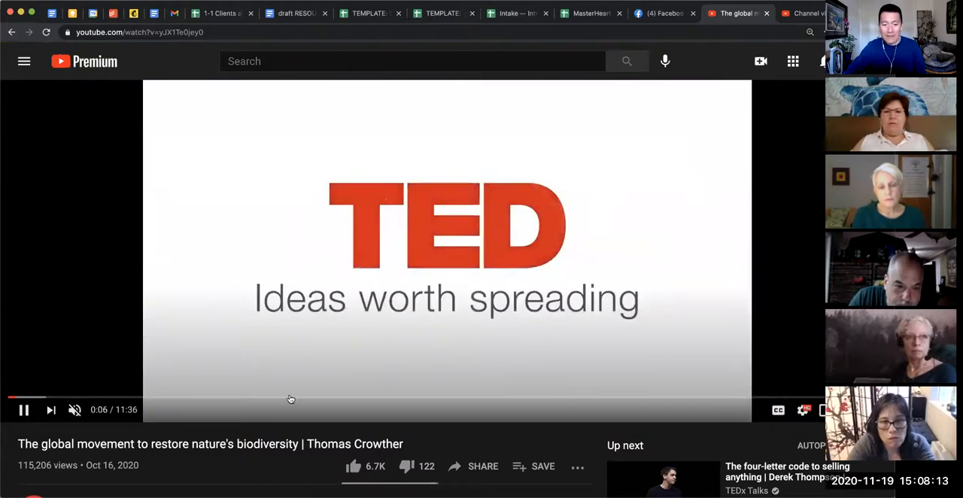
click(262, 397)
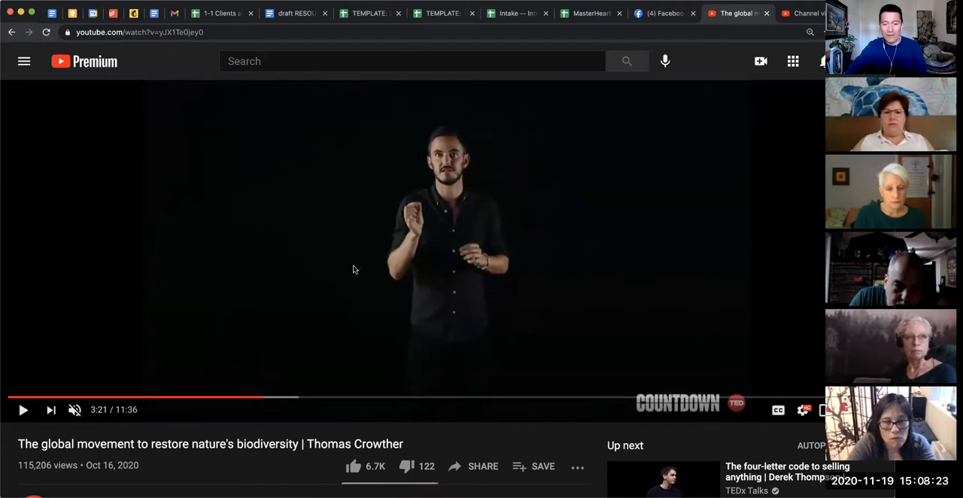
scroll(down, 3)
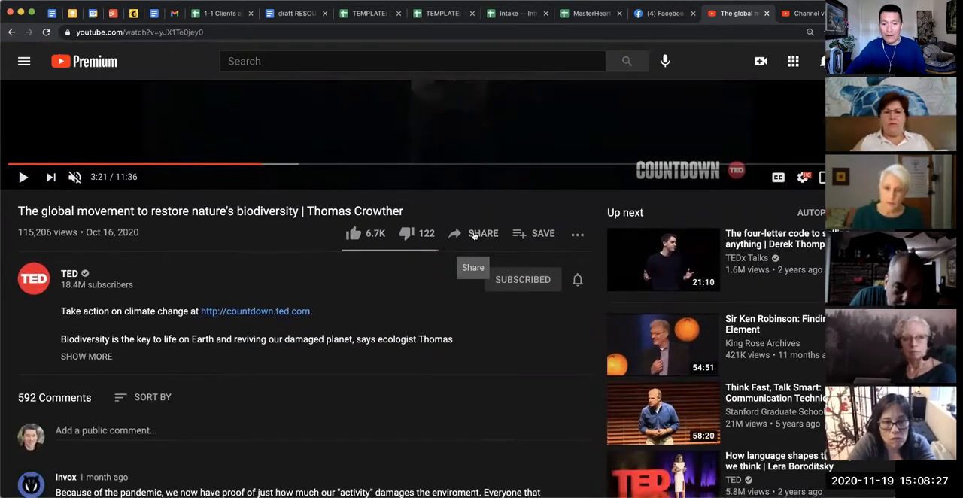
mouse_move(482, 227)
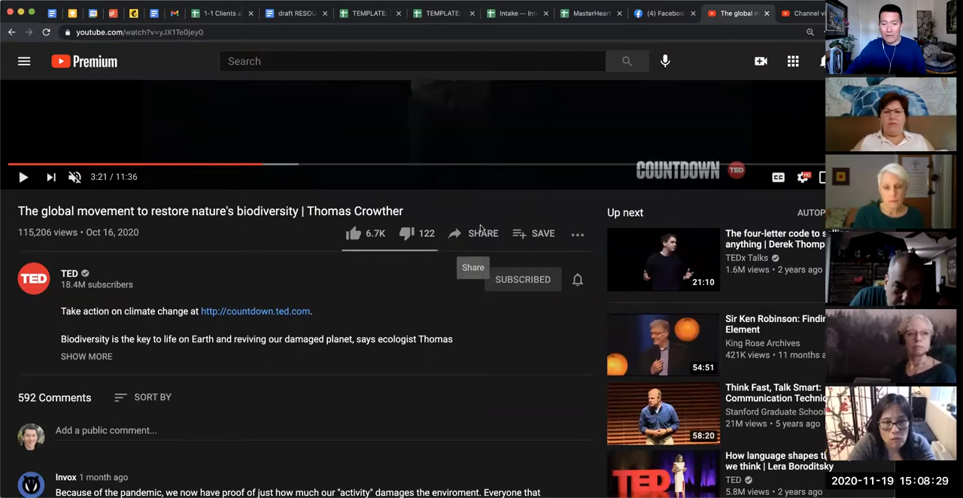
- Copy a share link for the talk with 'Start at' ticked so it begins at 3:20
click(484, 234)
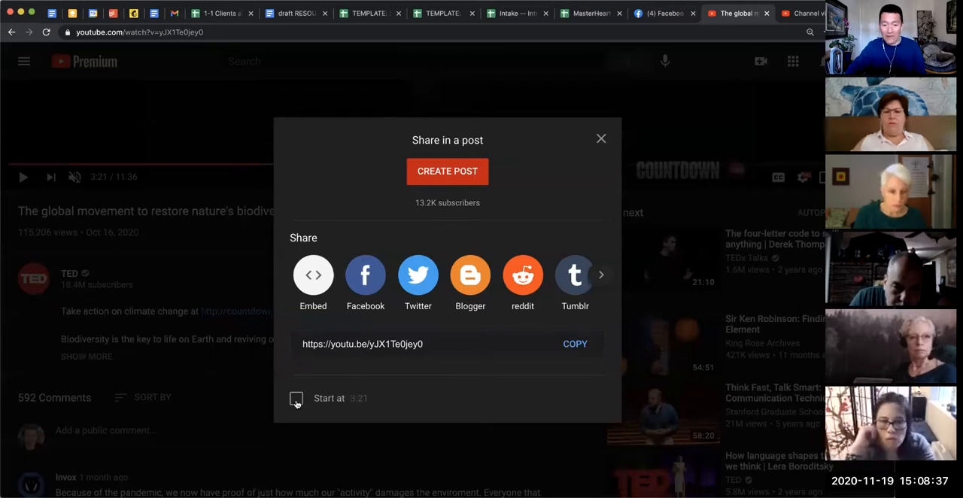
click(297, 397)
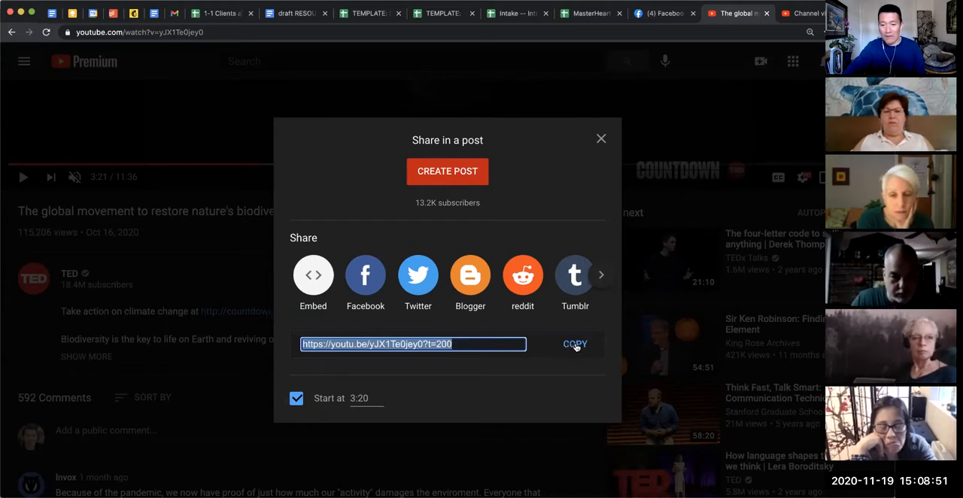
click(575, 344)
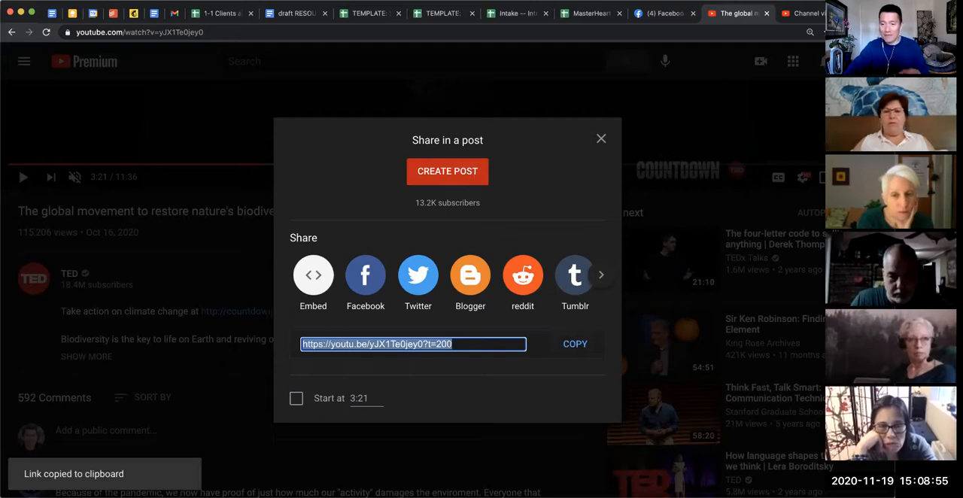
click(602, 139)
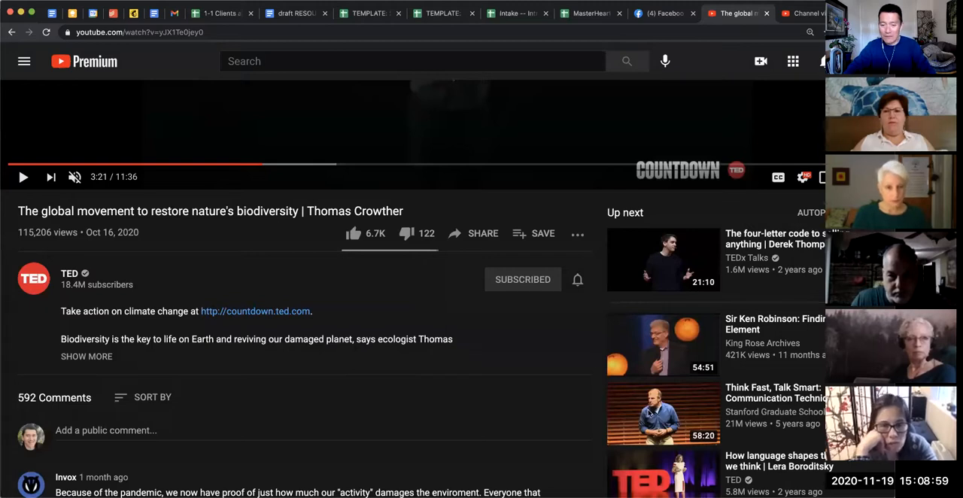
mouse_move(640, 404)
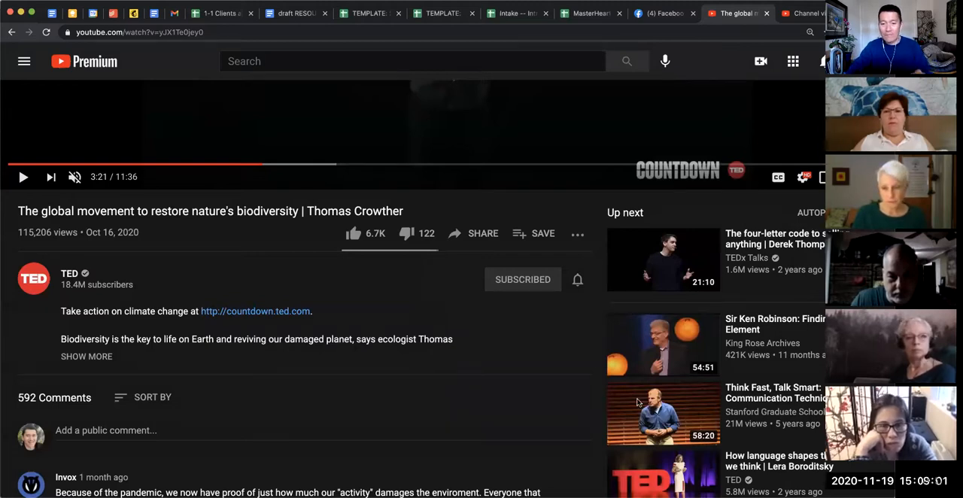
mouse_move(293, 261)
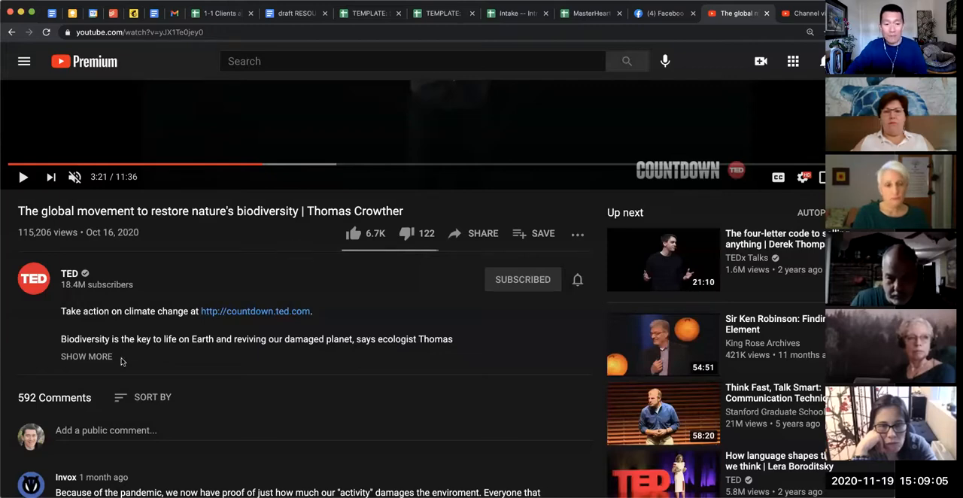
- From the channel's uploaded videos, find and open 'Part 1 of The Netcaring Course'
click(86, 355)
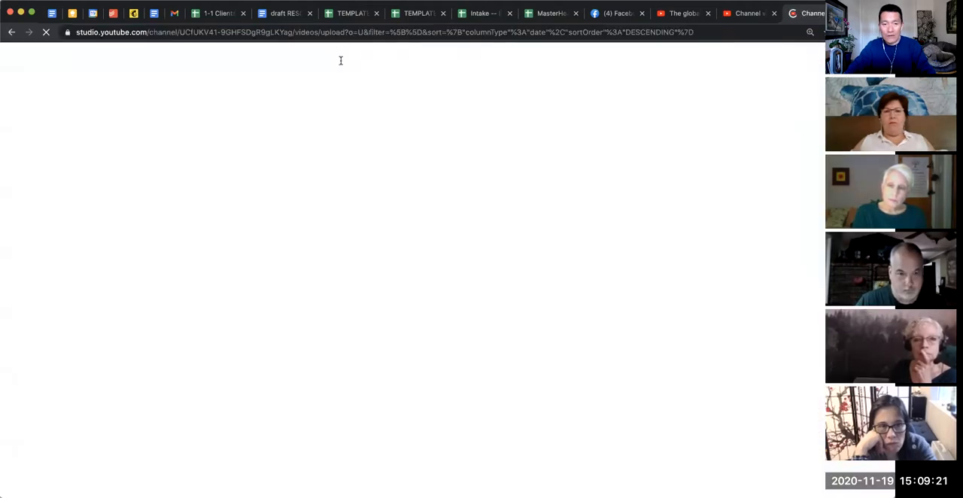
text(ne)
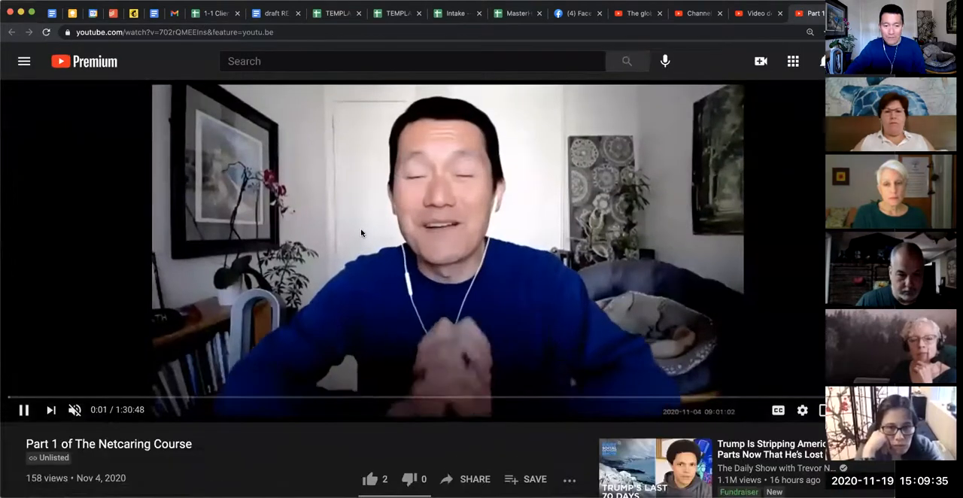
- Expand the course video's description and jump to its 3:24 'Share your progress' timestamp
scroll(down, 3)
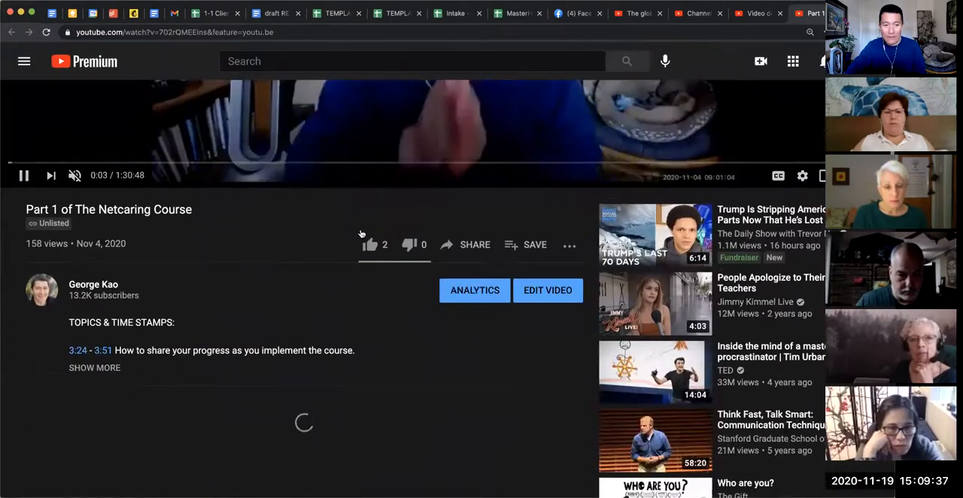
click(95, 367)
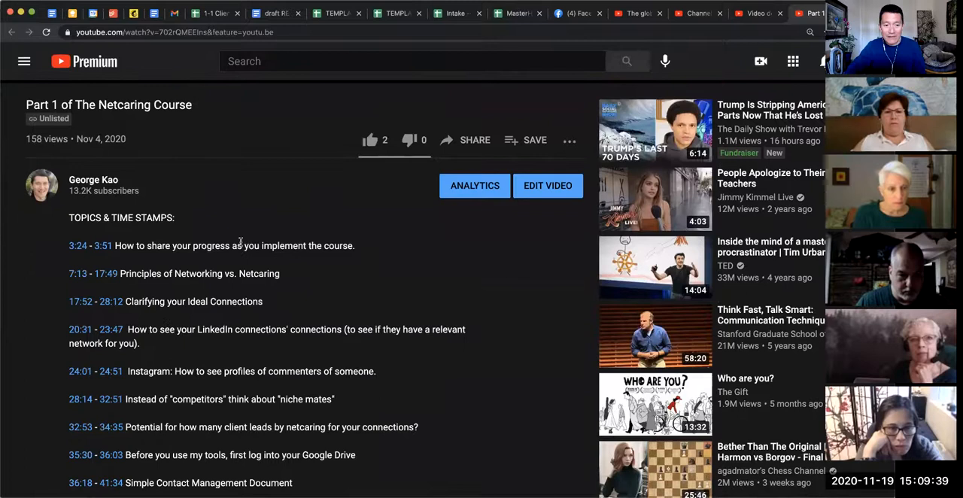
scroll(down, 3)
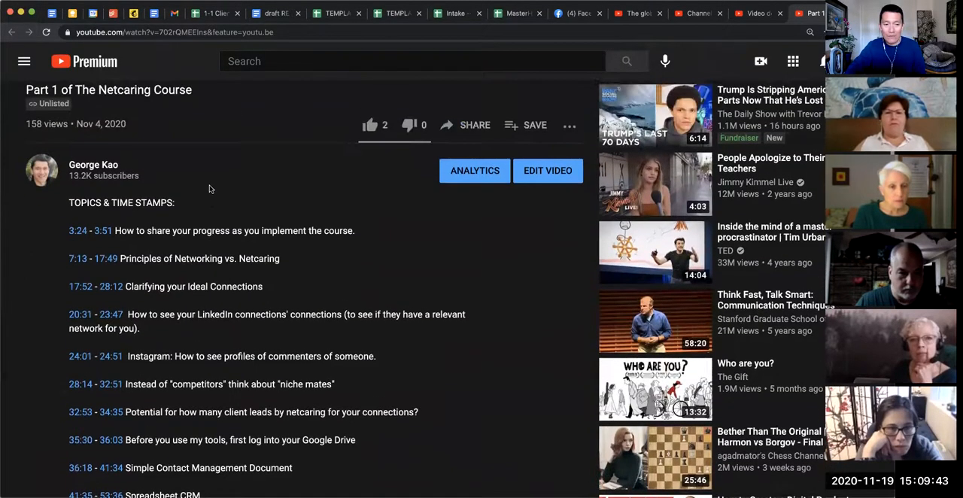
scroll(down, 3)
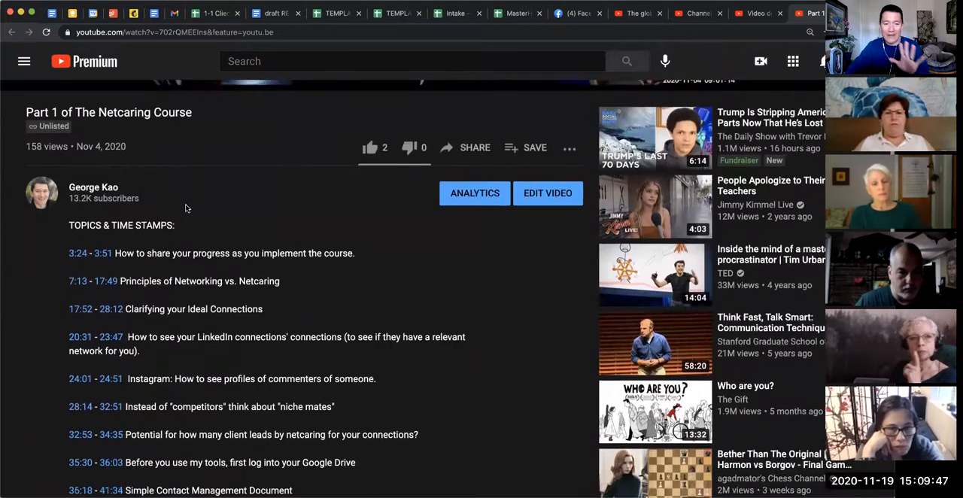
mouse_move(79, 253)
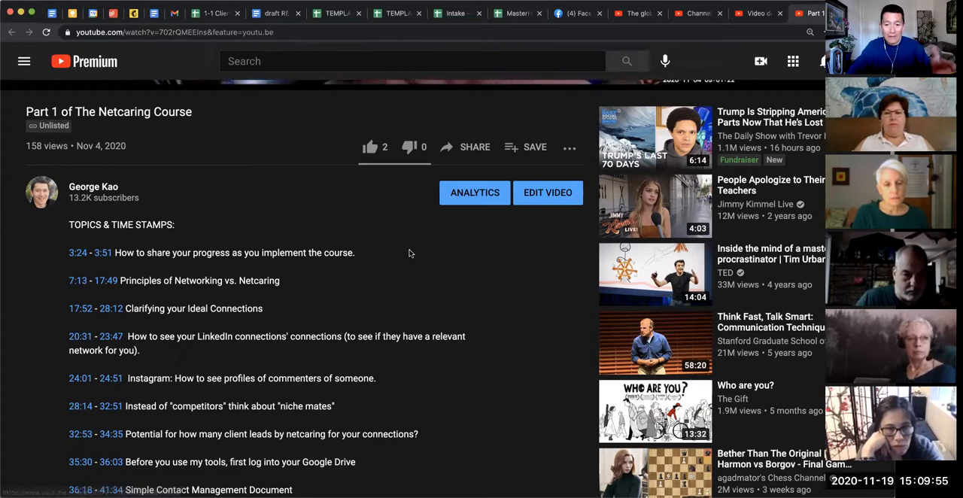
scroll(down, 3)
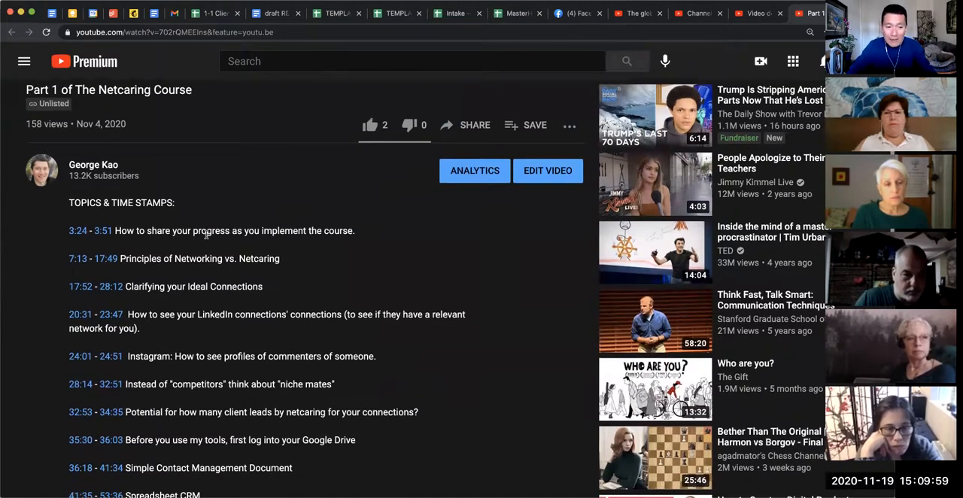
mouse_move(164, 242)
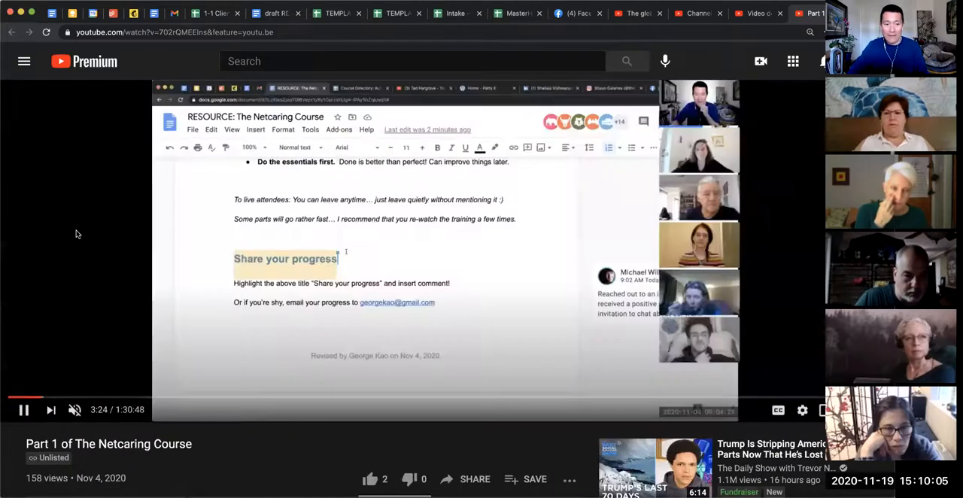
- Pause the course video at 3:25 and scroll below the player
click(24, 409)
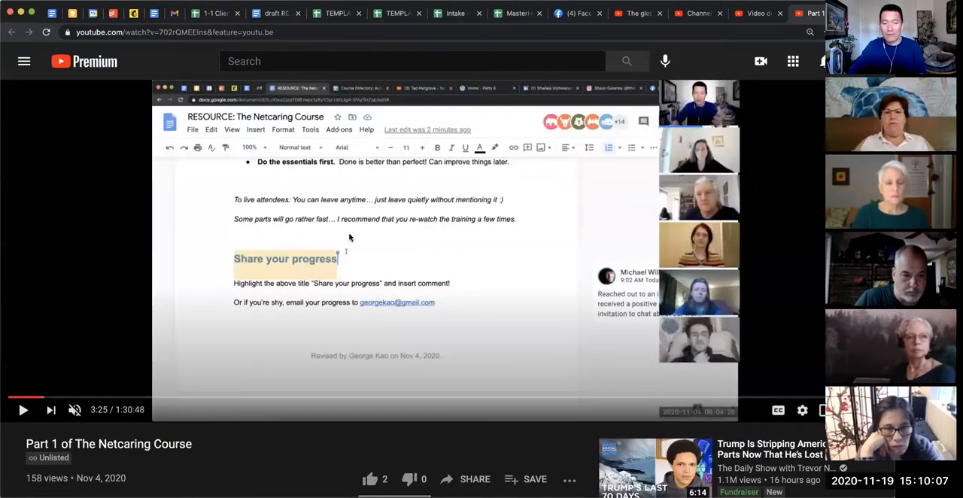
scroll(down, 3)
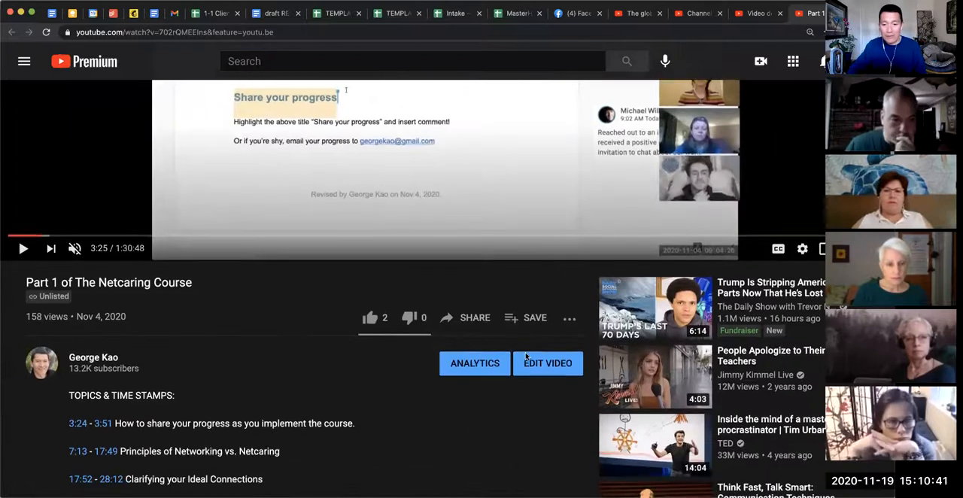
- In the video's Studio details, add a test '3:33' timestamp line to the description and save
click(548, 364)
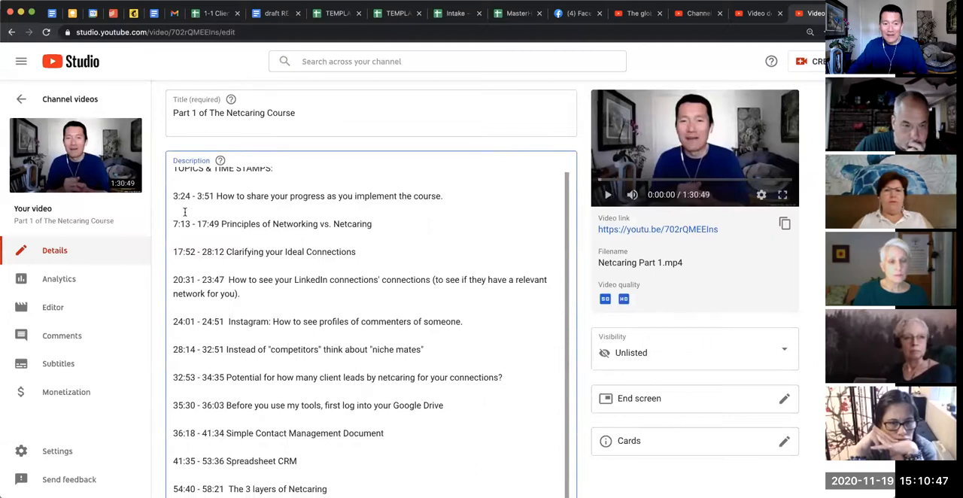
text(3:33 djsaljdlksajdklsja)
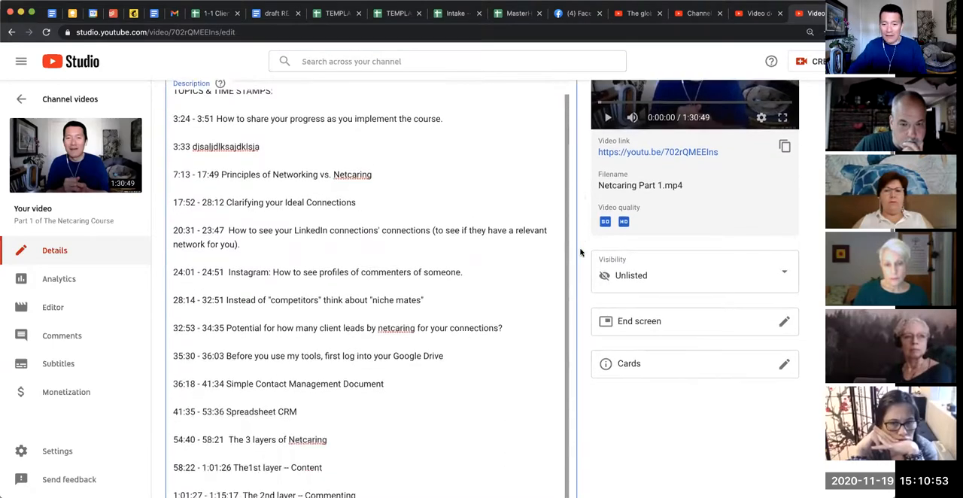
scroll(down, 3)
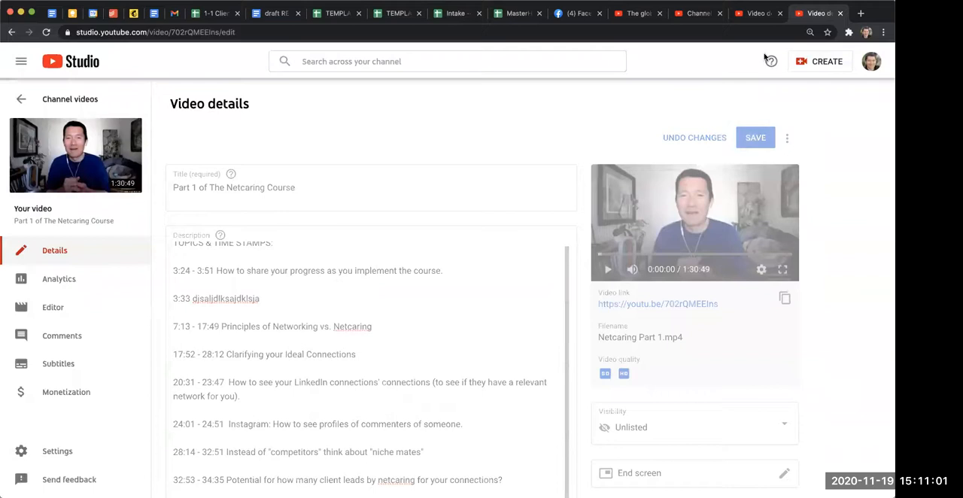
click(755, 137)
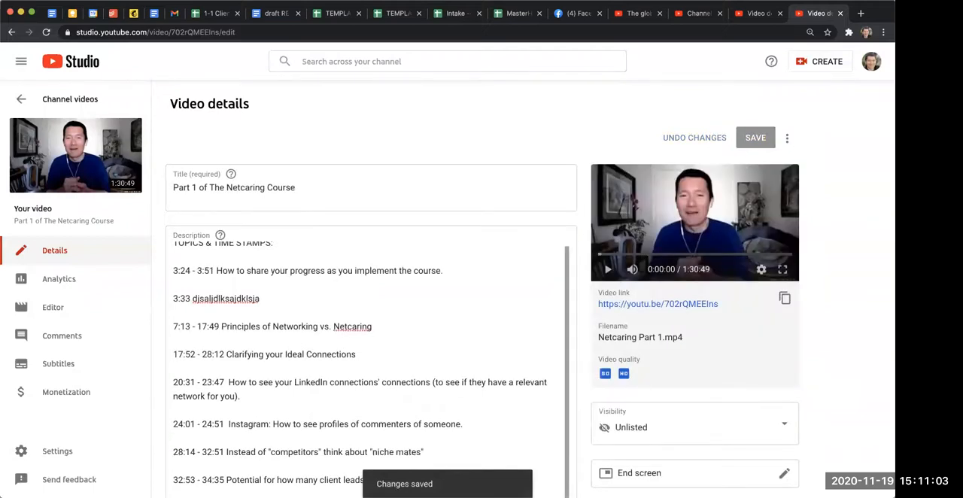
- Return to the course video's public watch page
scroll(down, 3)
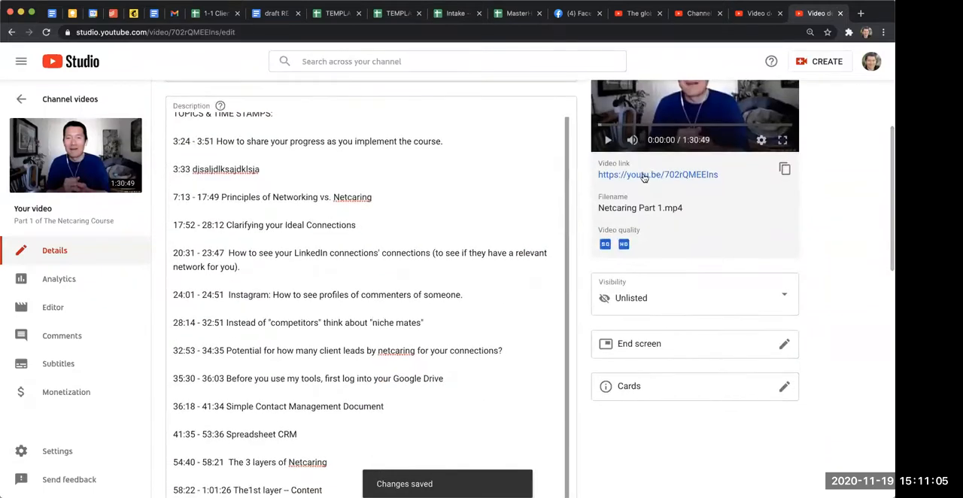
click(658, 175)
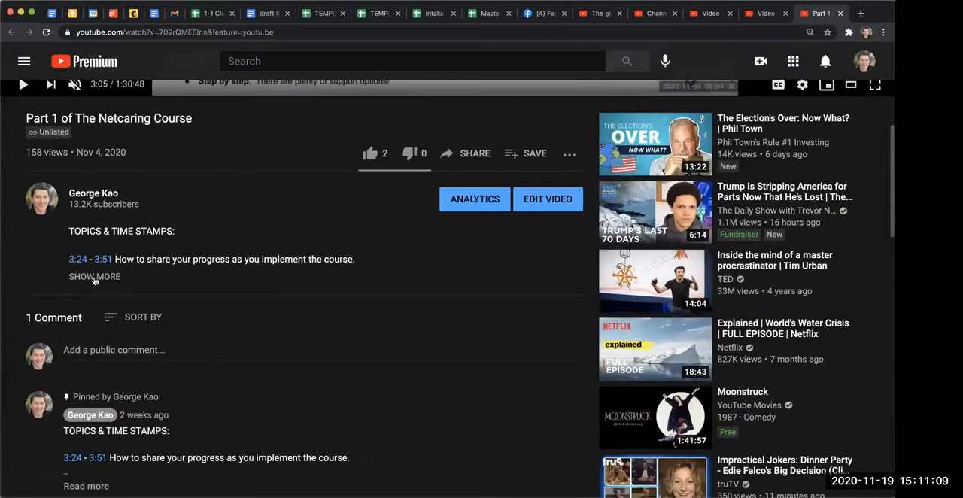
- Expand the description to reveal its clickable timestamps with the new 3:33 line, scrolling to the comments
click(93, 277)
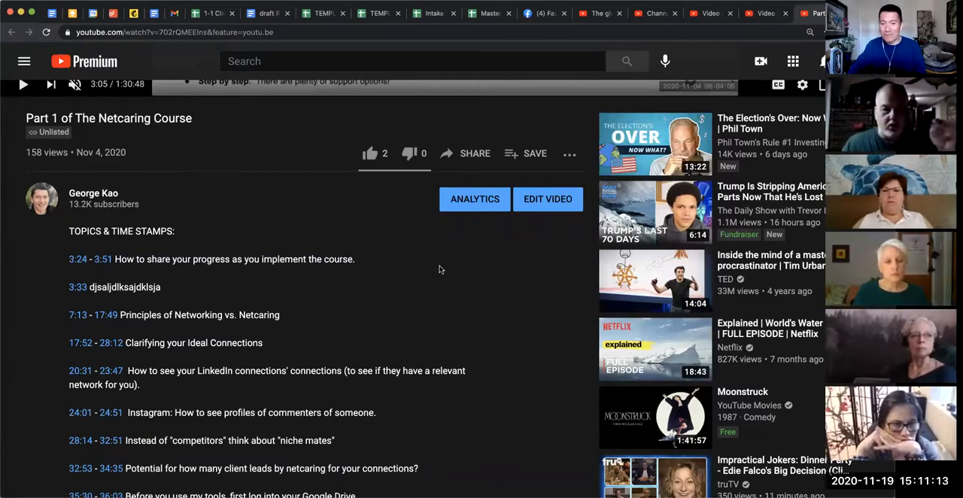
mouse_move(263, 274)
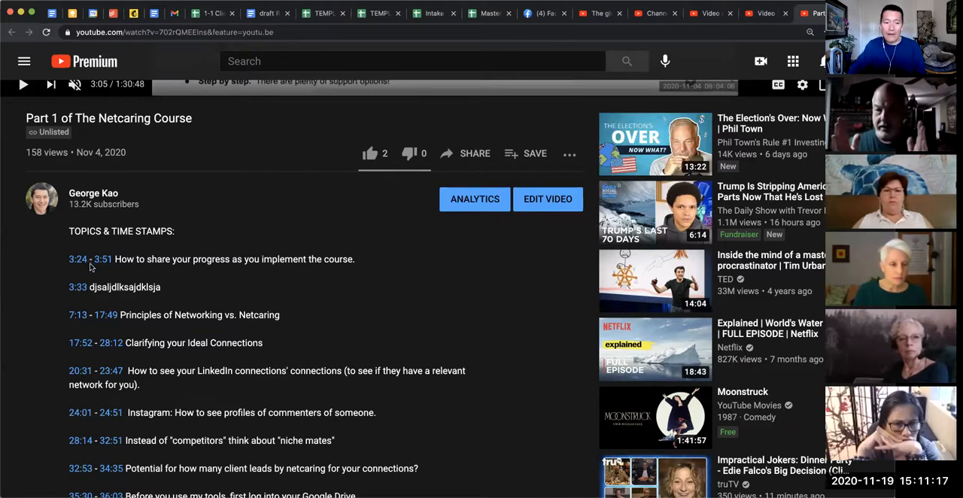
mouse_move(194, 292)
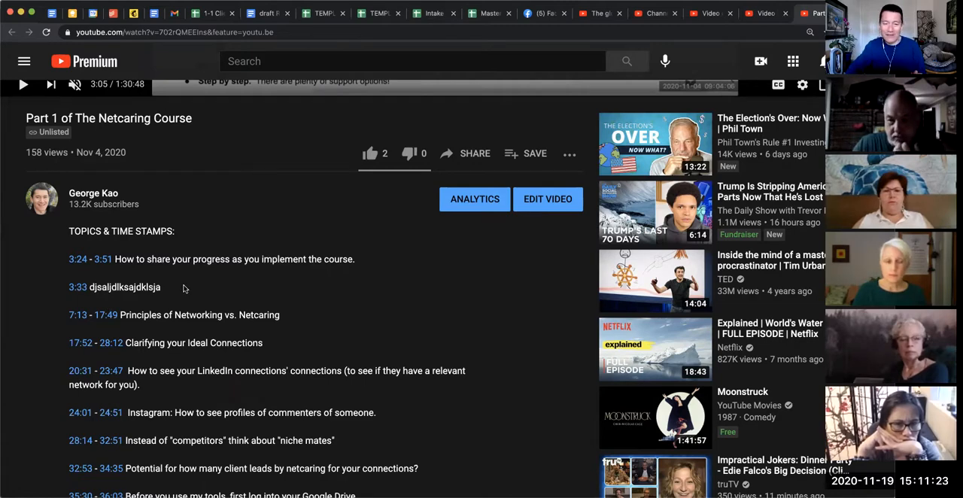
scroll(down, 3)
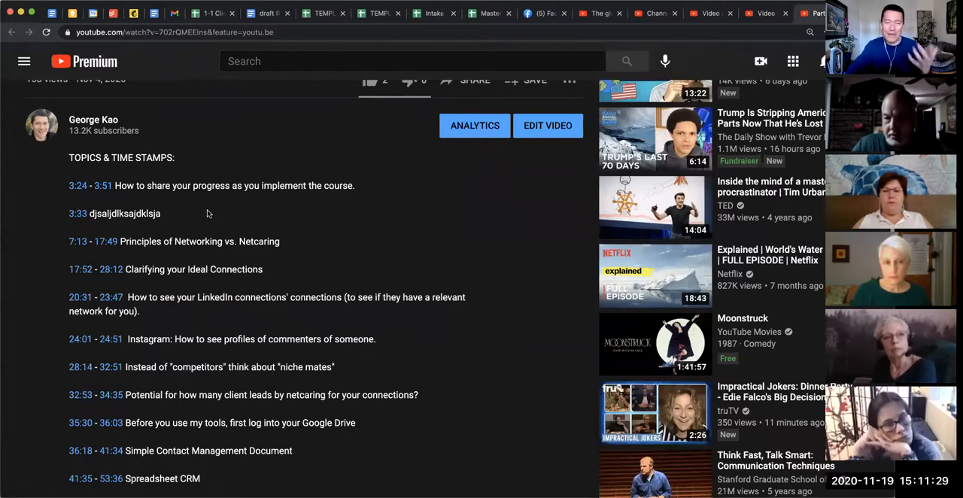
scroll(down, 3)
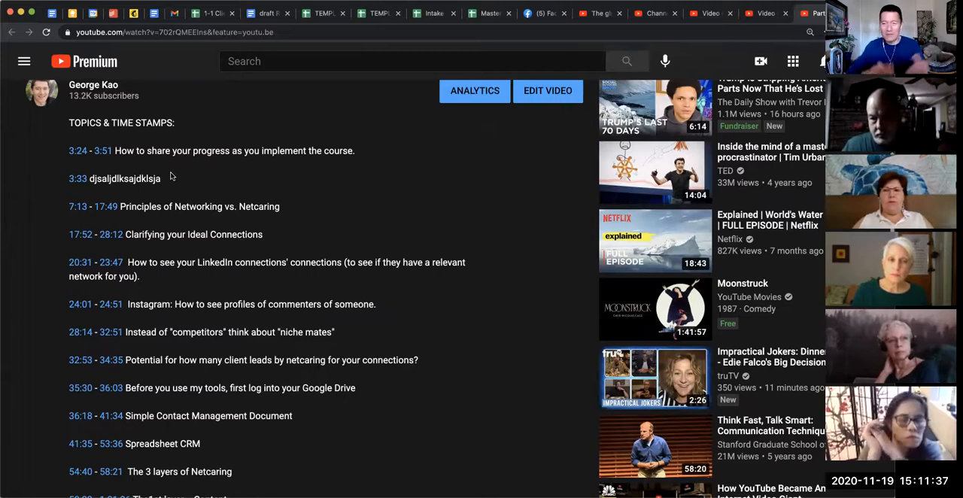
scroll(down, 3)
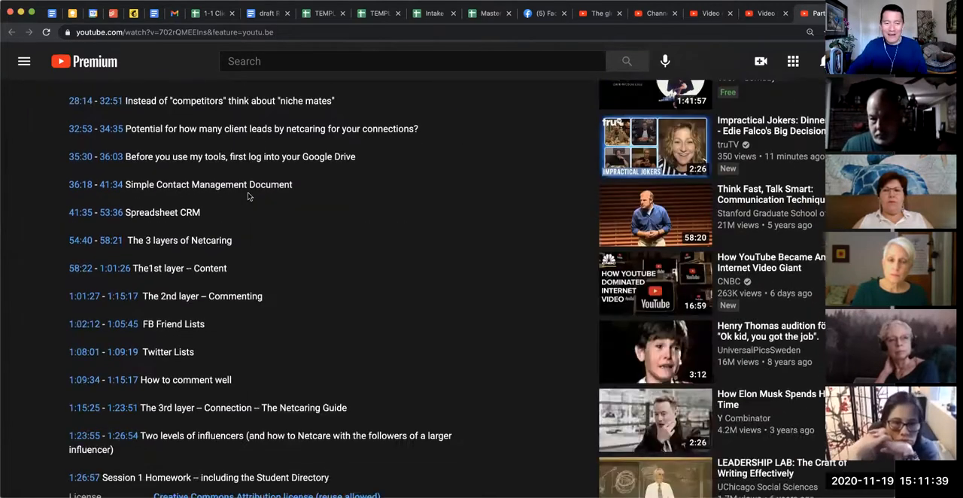
scroll(down, 3)
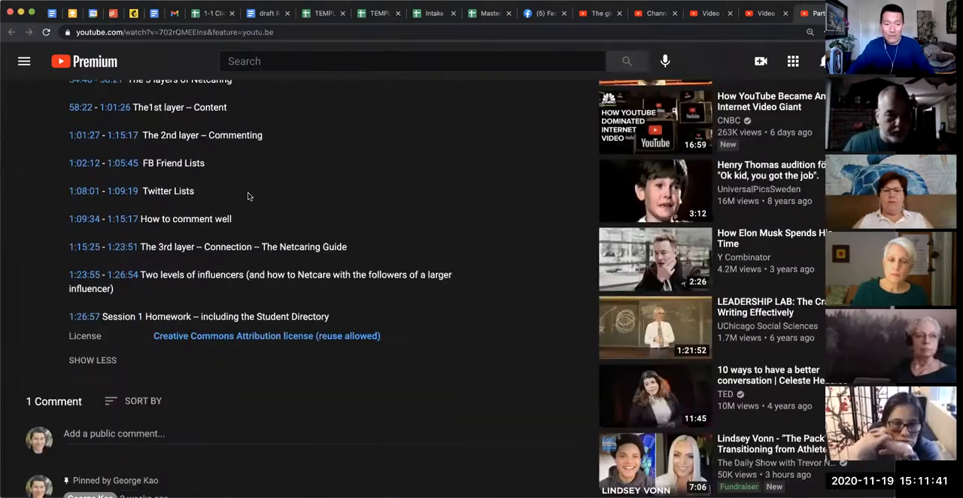
scroll(down, 3)
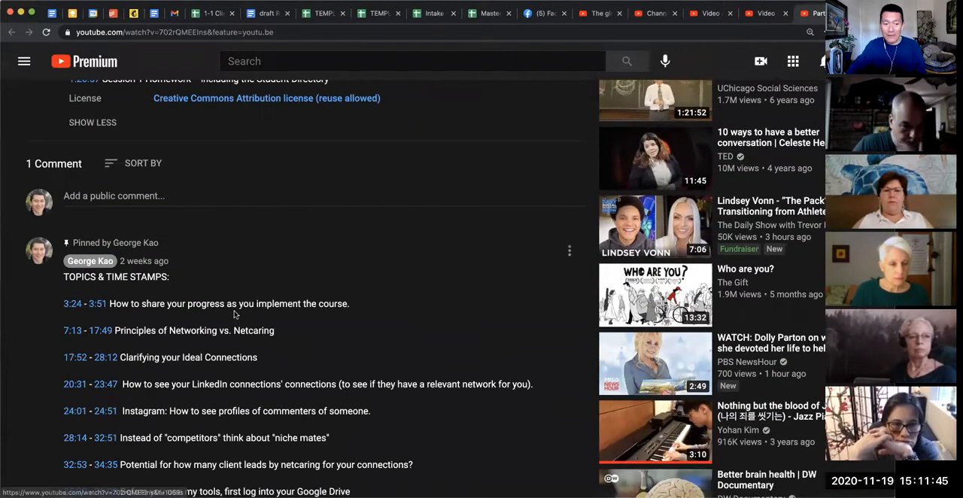
scroll(down, 3)
text(3)
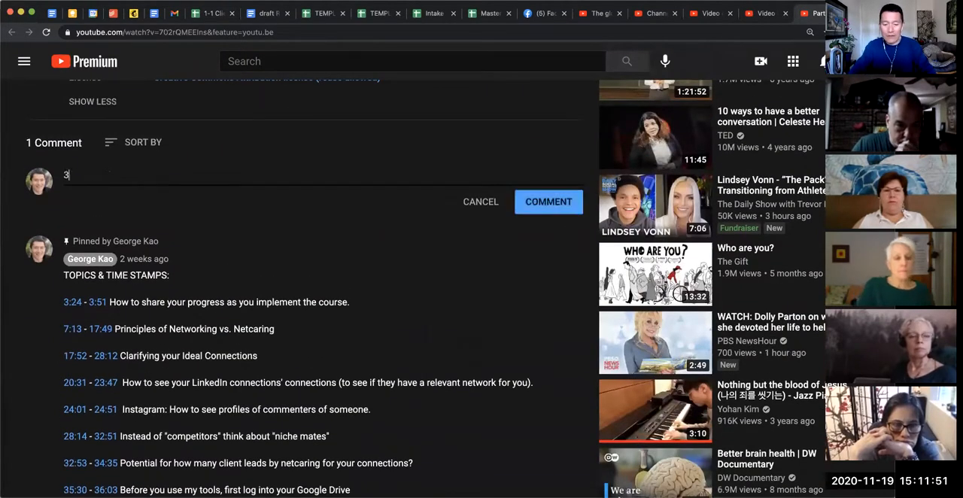
- Post a test comment '3:55 dhjsakhdjksahd' whose timestamp becomes a clickable link
text(:55 dhjsakhdjksahd)
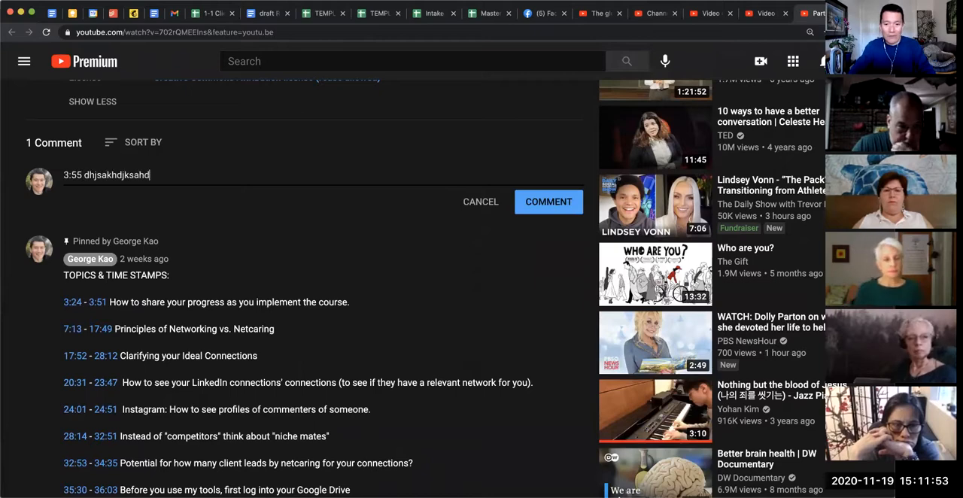
click(480, 202)
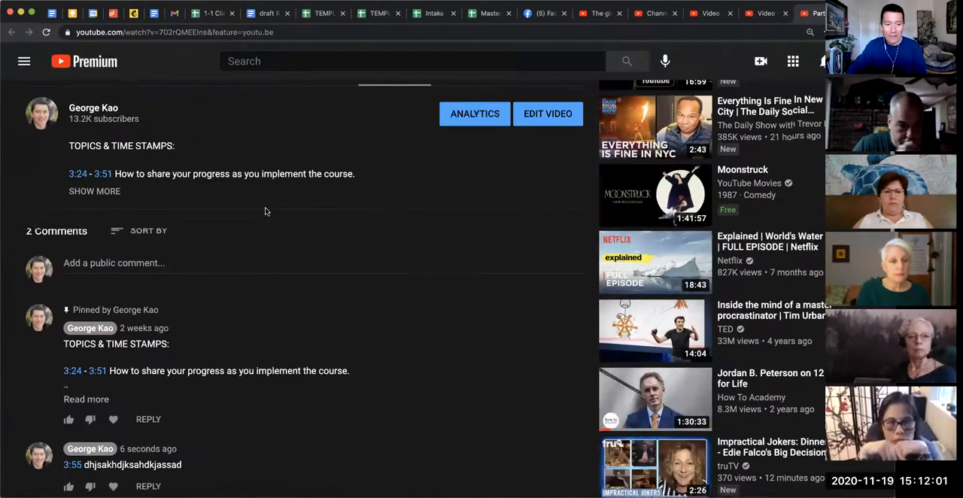
scroll(down, 3)
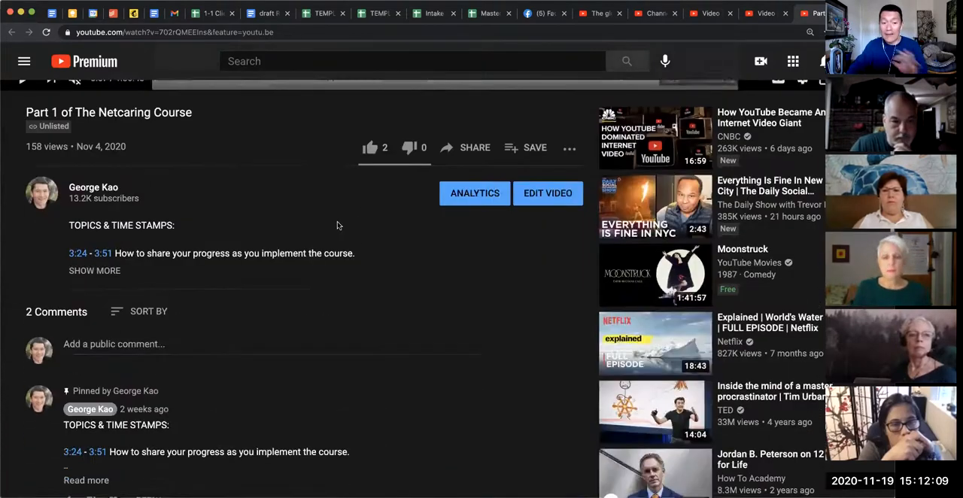
scroll(down, 3)
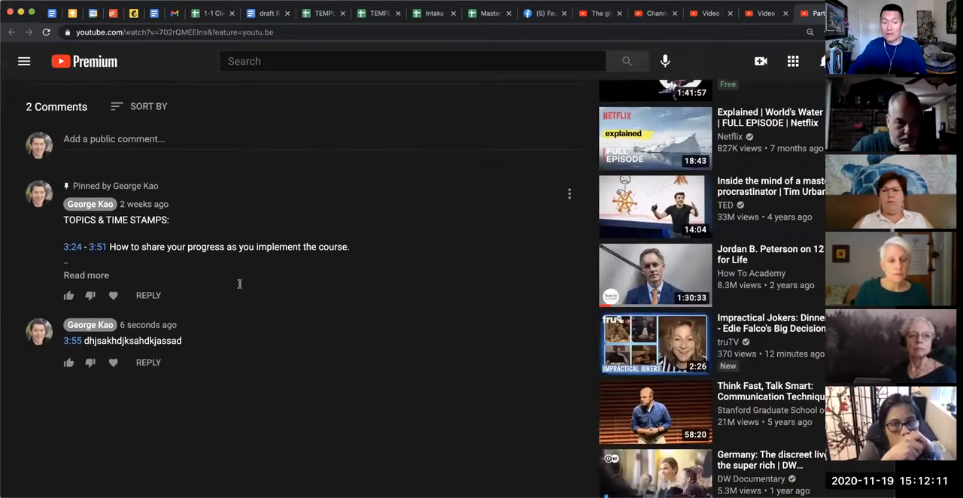
mouse_move(466, 334)
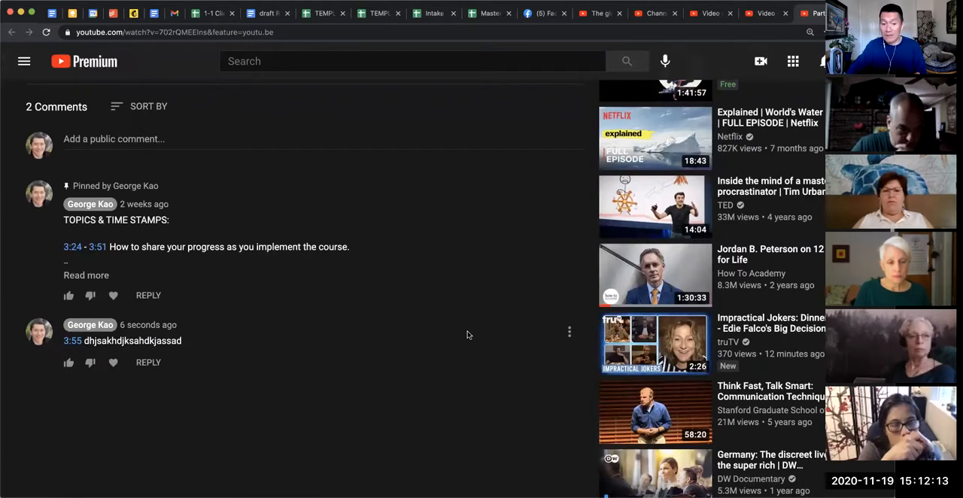
- Delete the test comment and save the description without the 3:33 test line
click(568, 331)
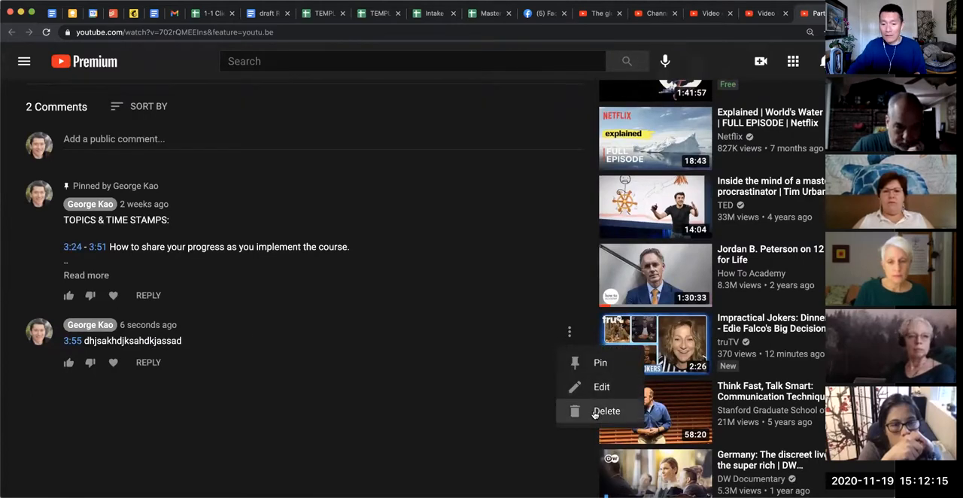
click(607, 411)
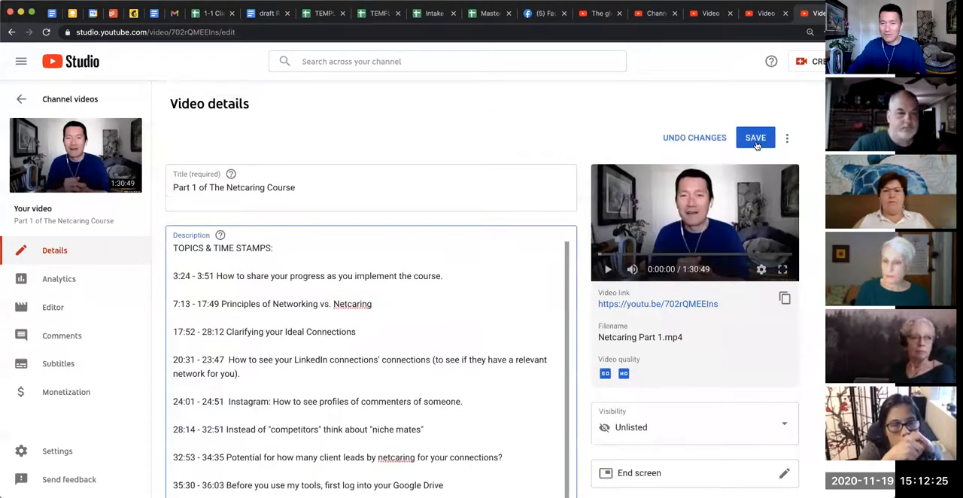
click(756, 137)
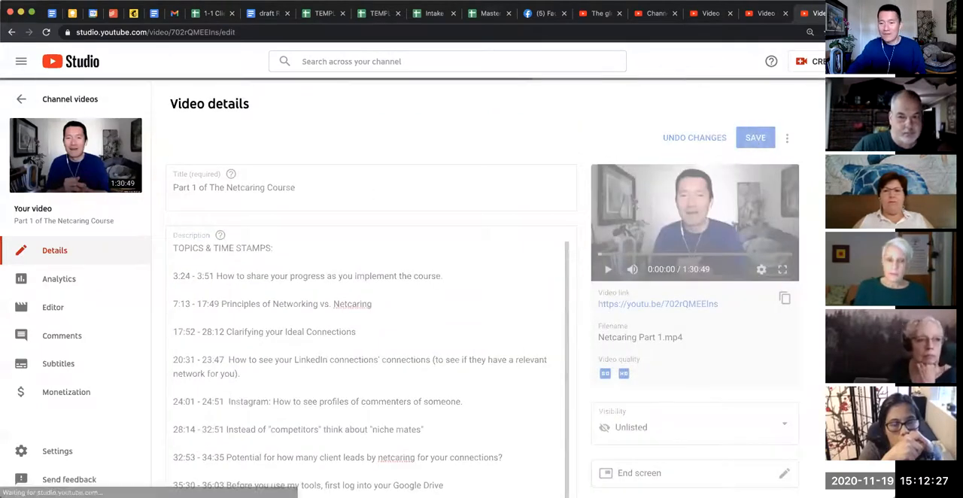